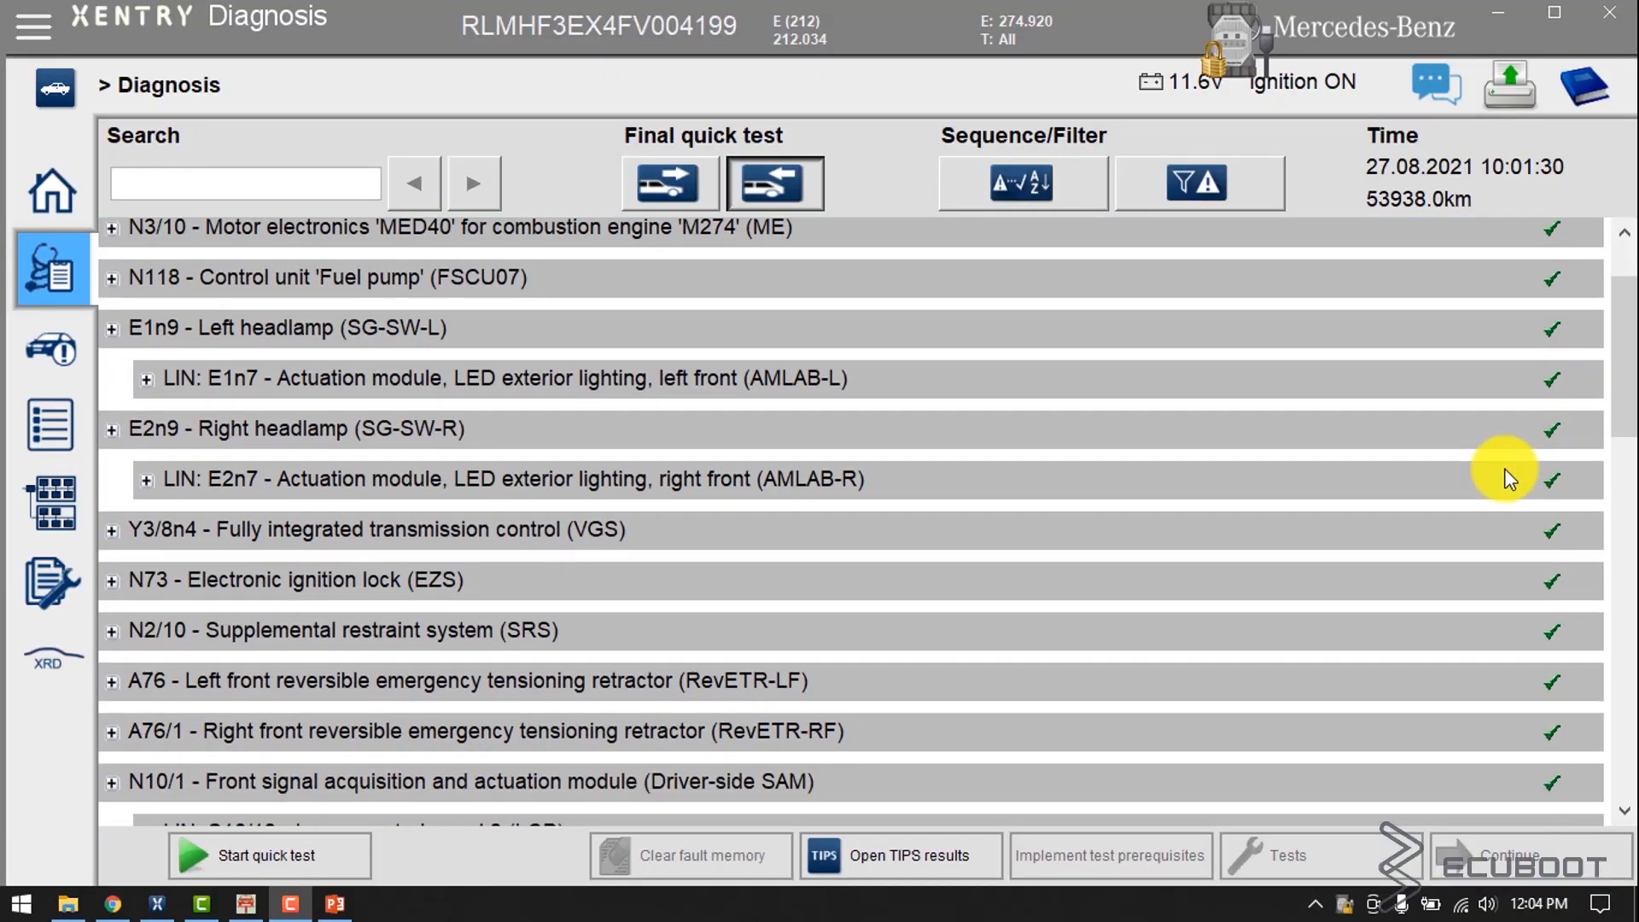
Collapse the N3/10 engine control unit row and scroll to the front SAM N10/1 entry.
scroll(down, 3)
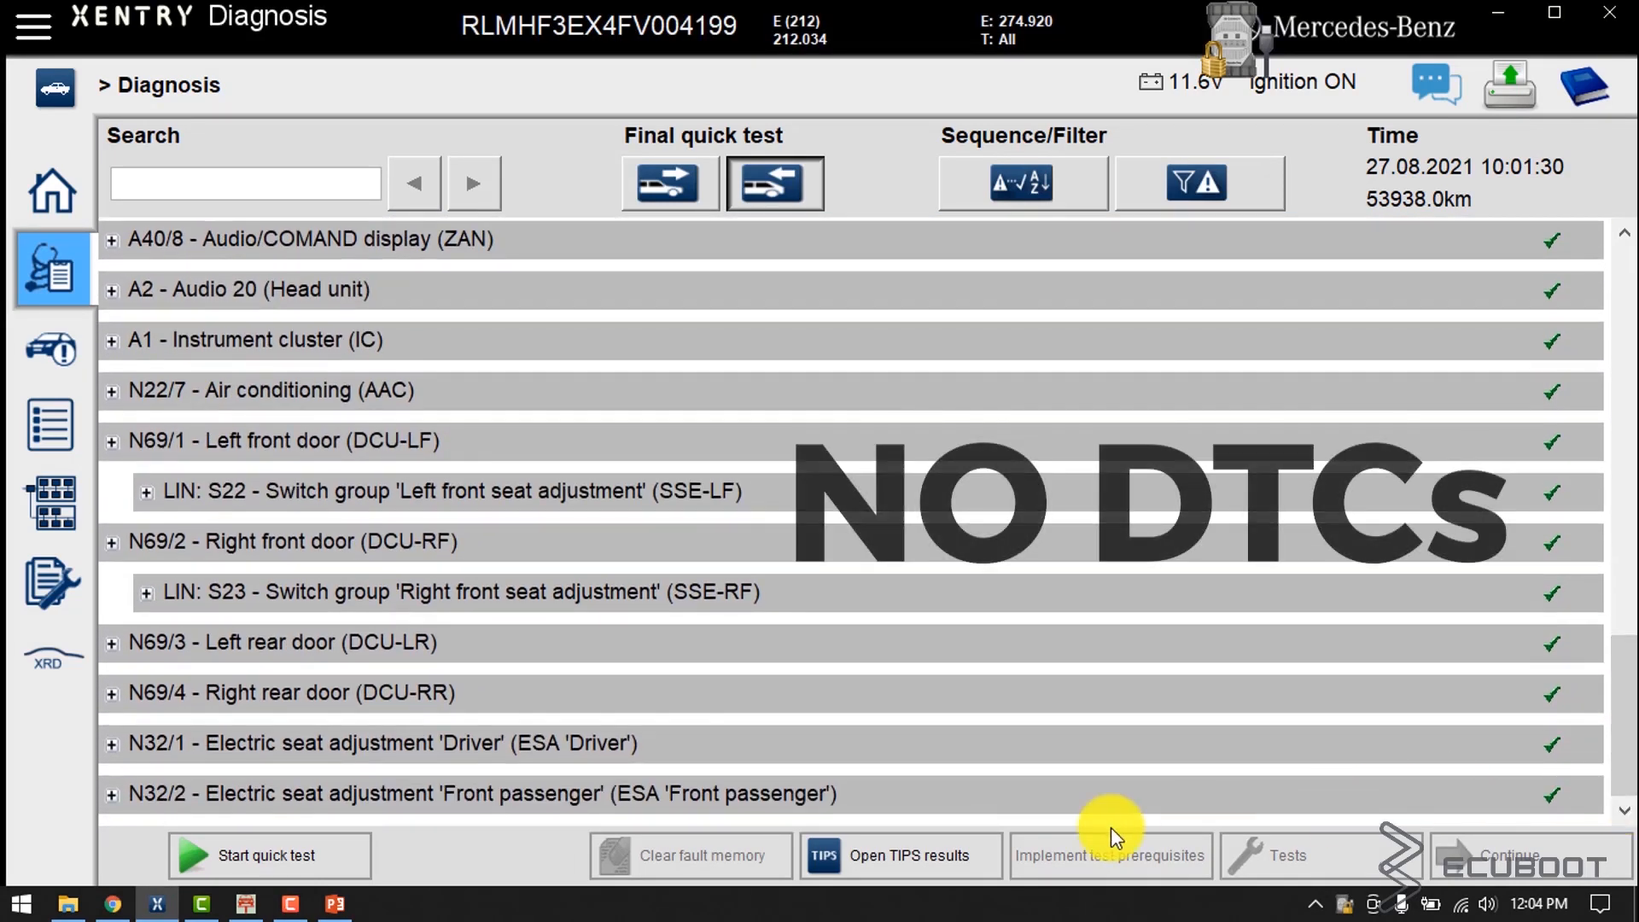
scroll(down, 3)
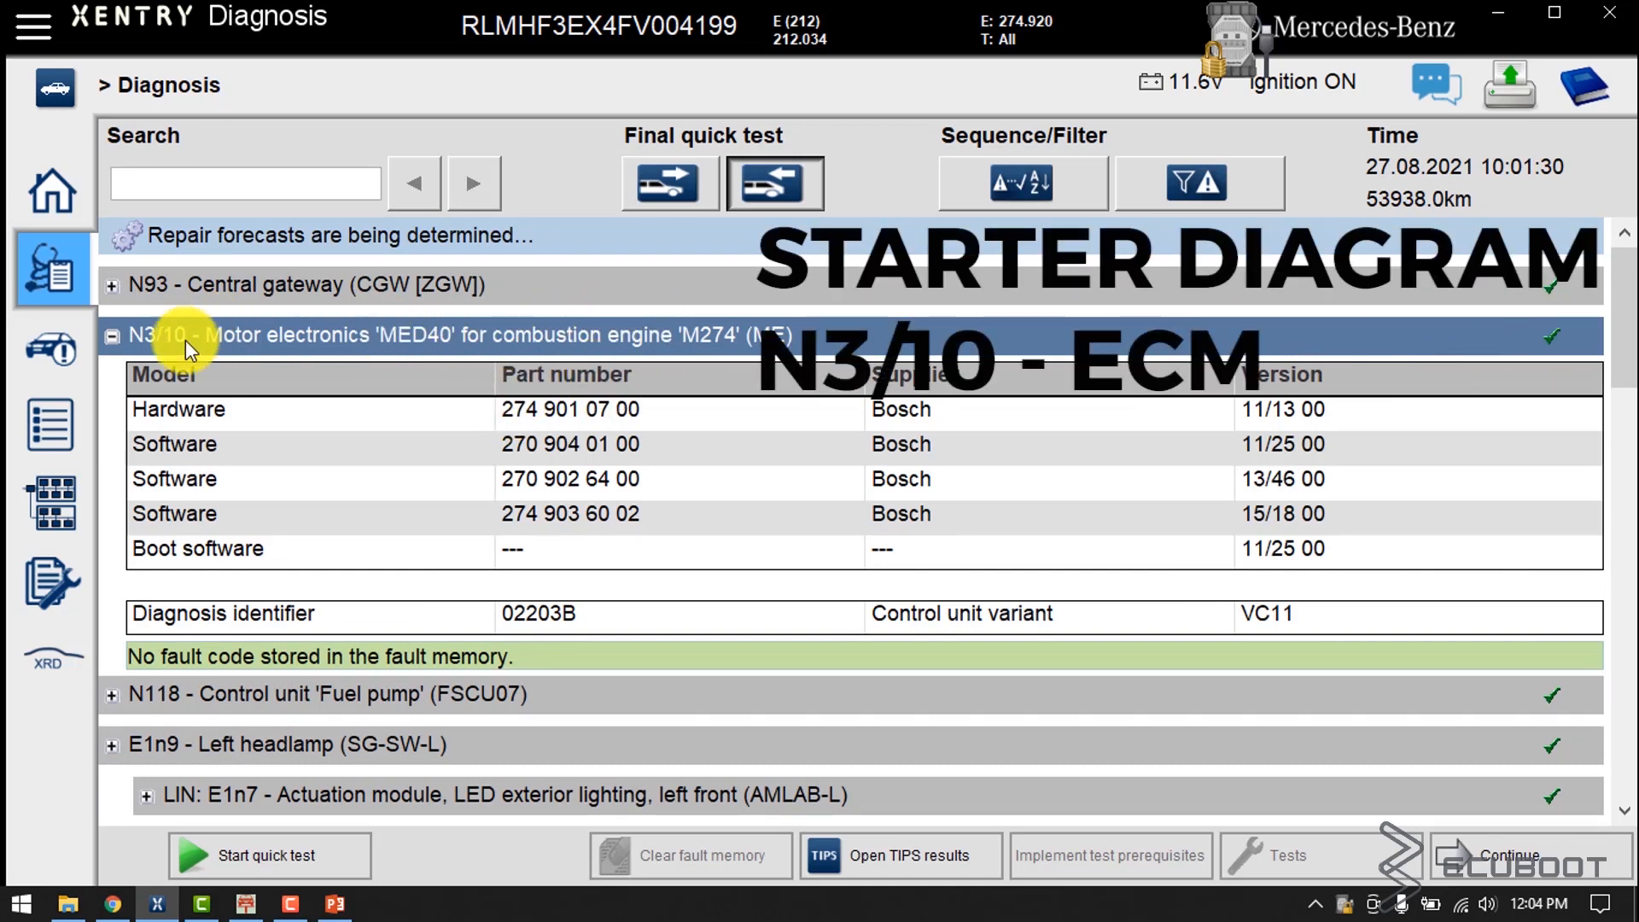
click(112, 337)
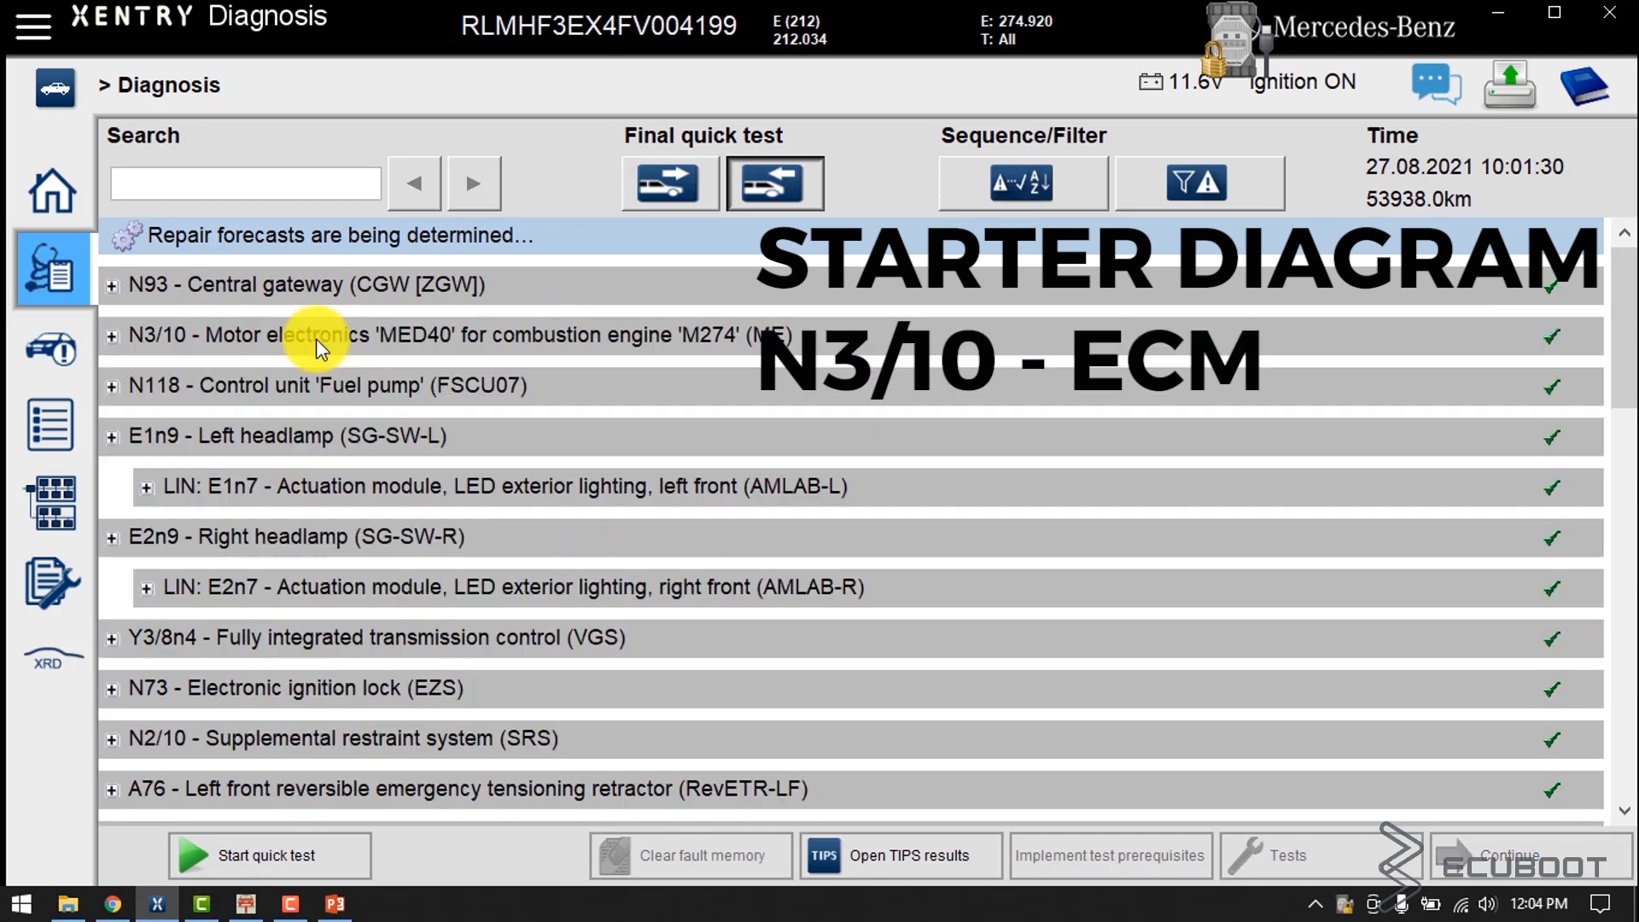
scroll(down, 3)
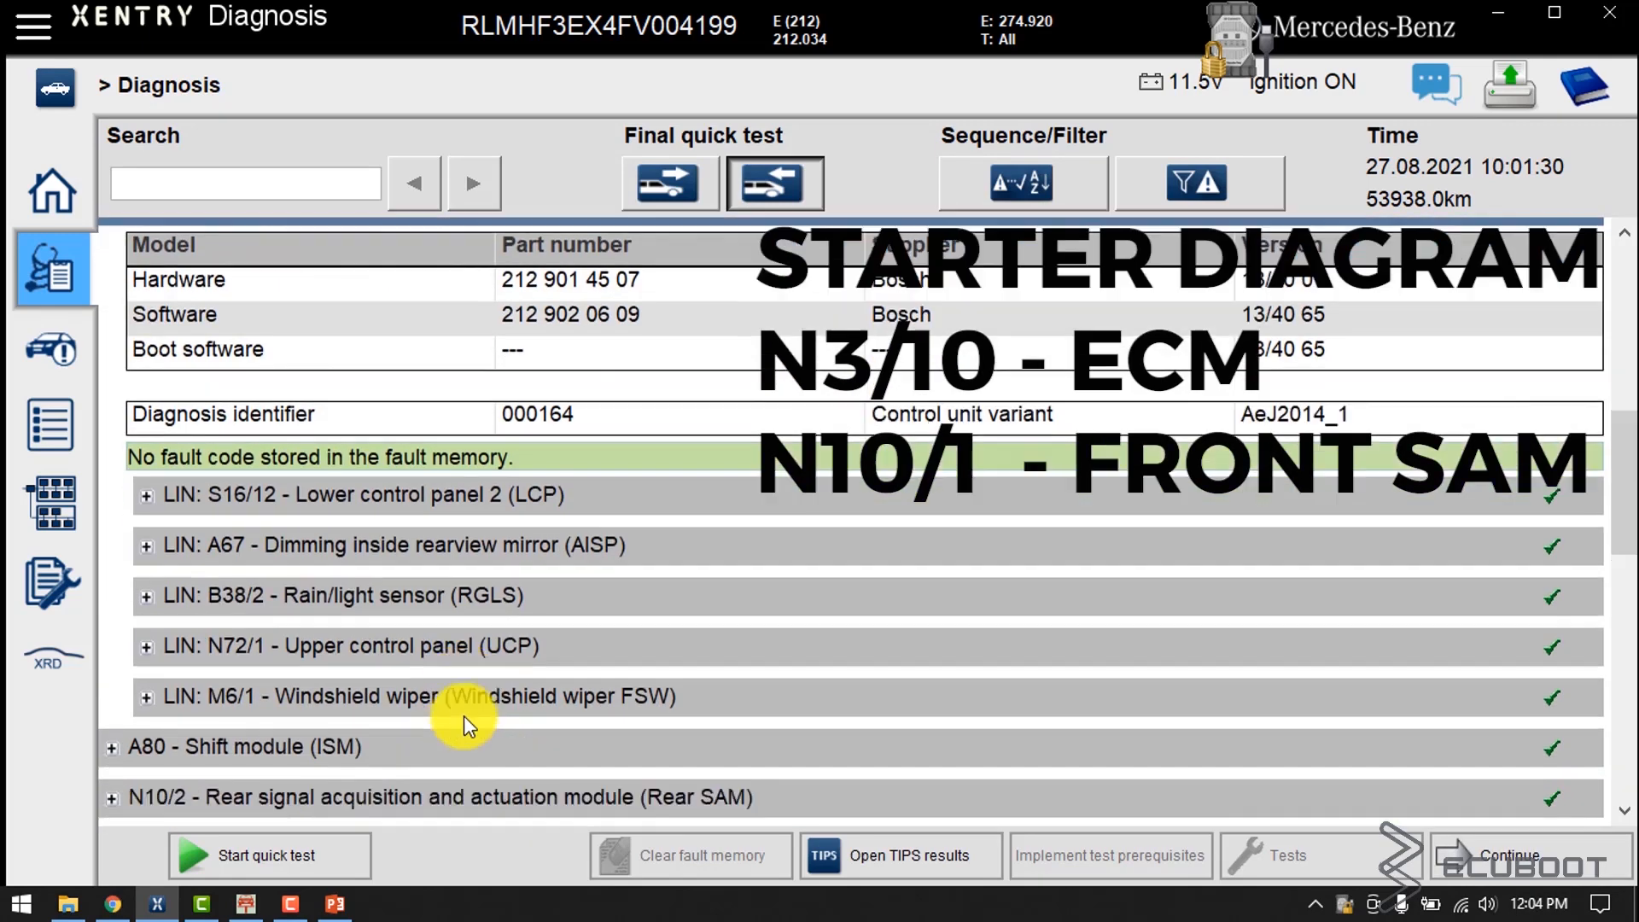
scroll(down, 3)
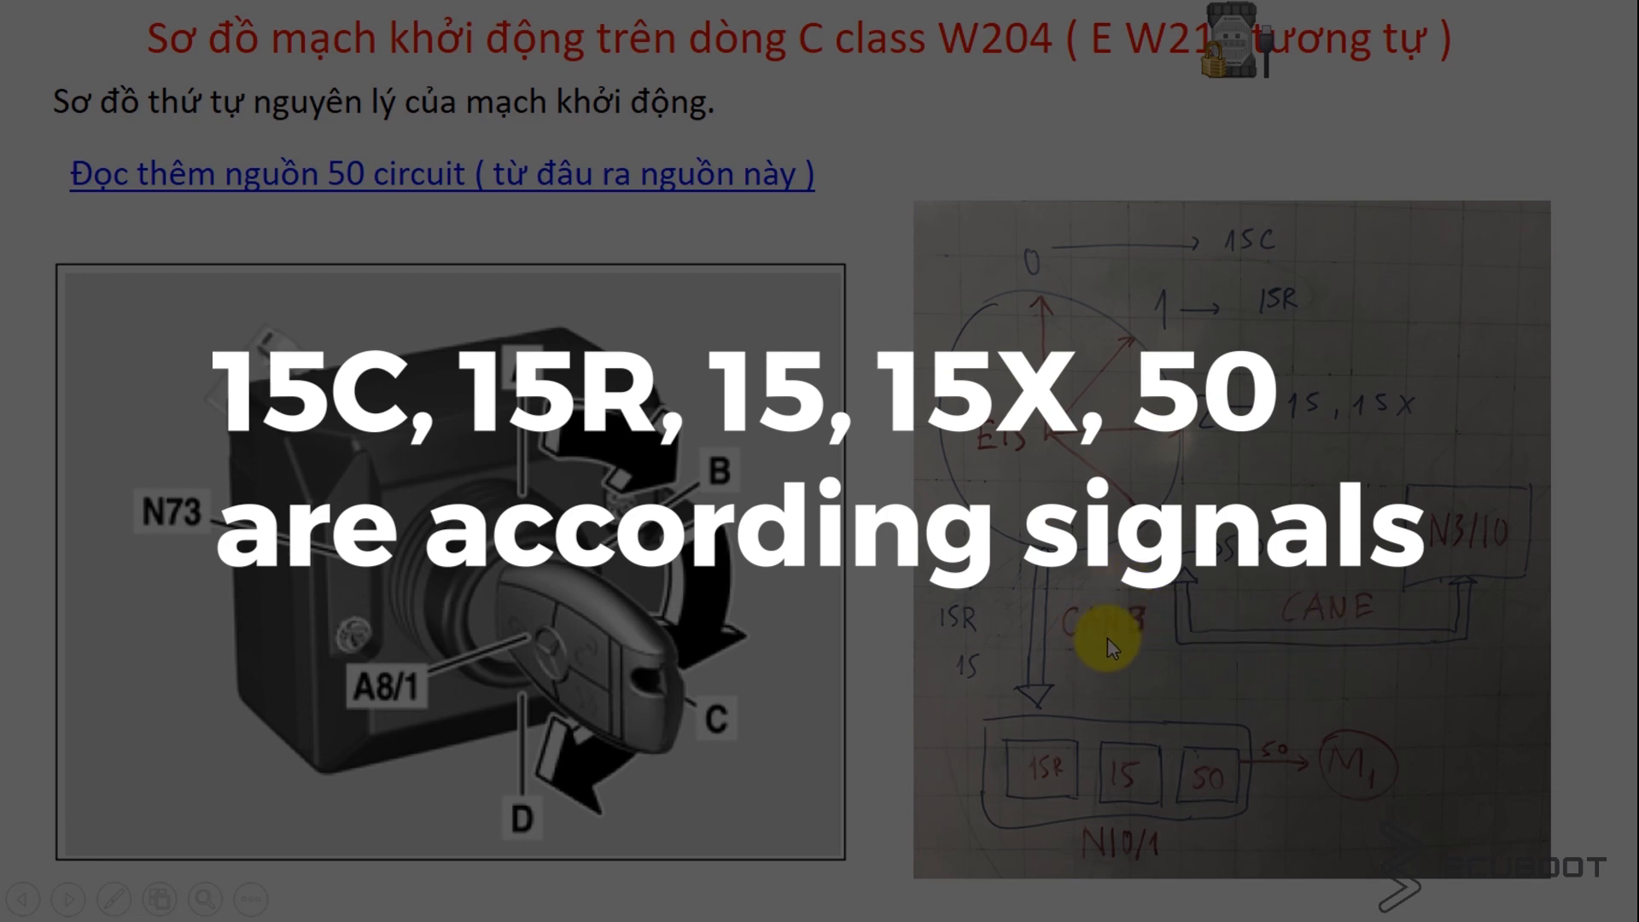
mouse_move(1276, 334)
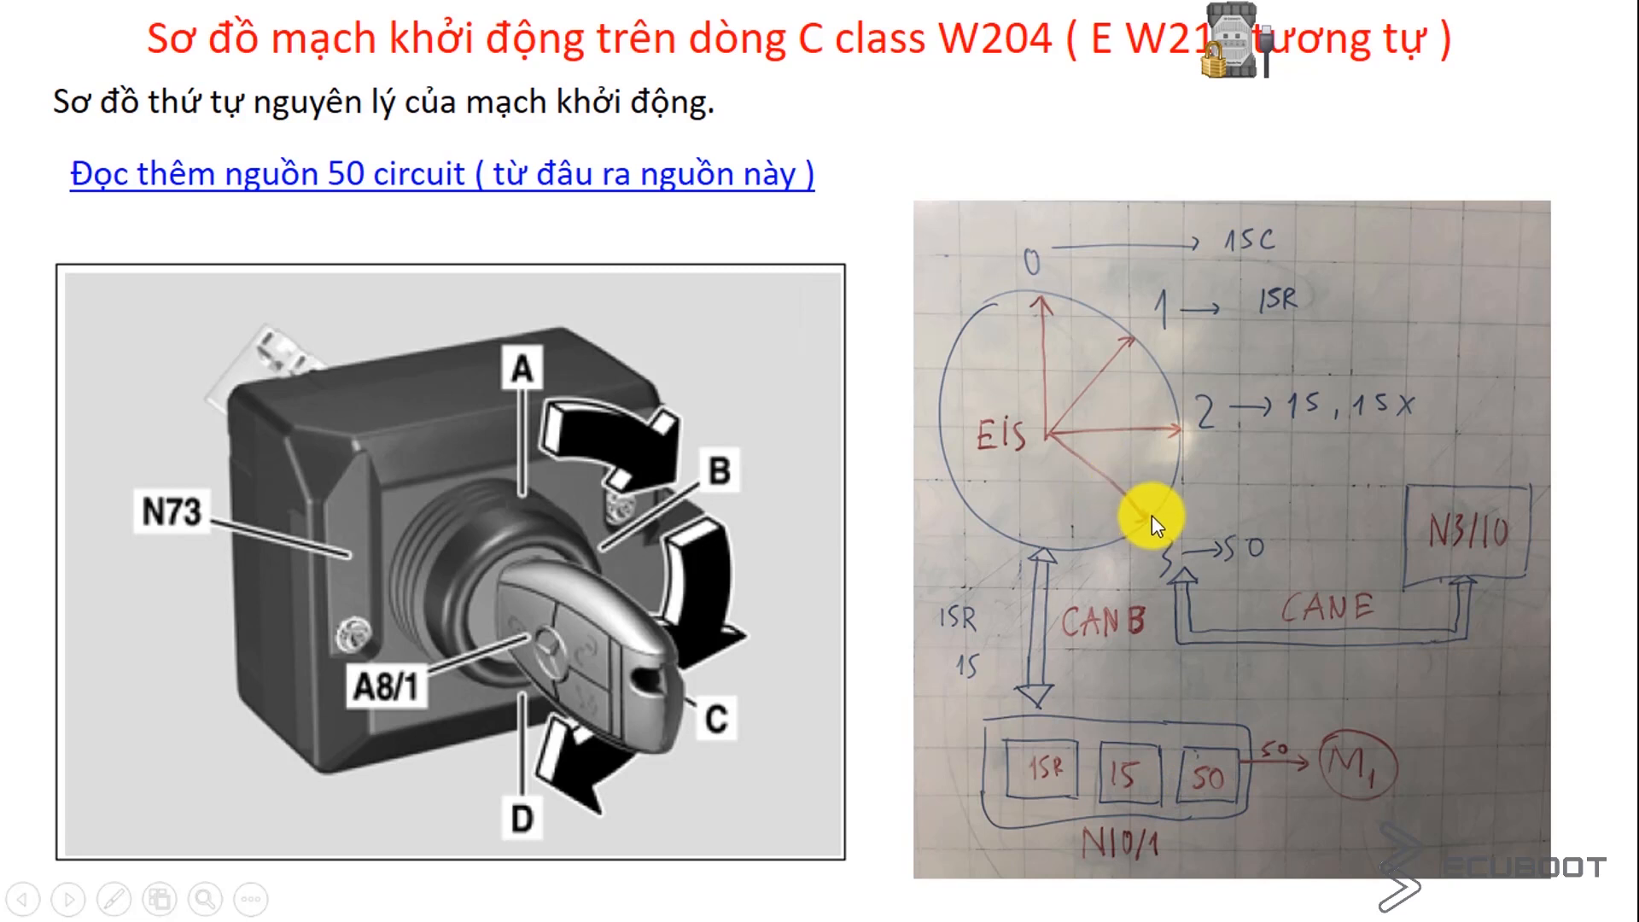
mouse_move(1163, 576)
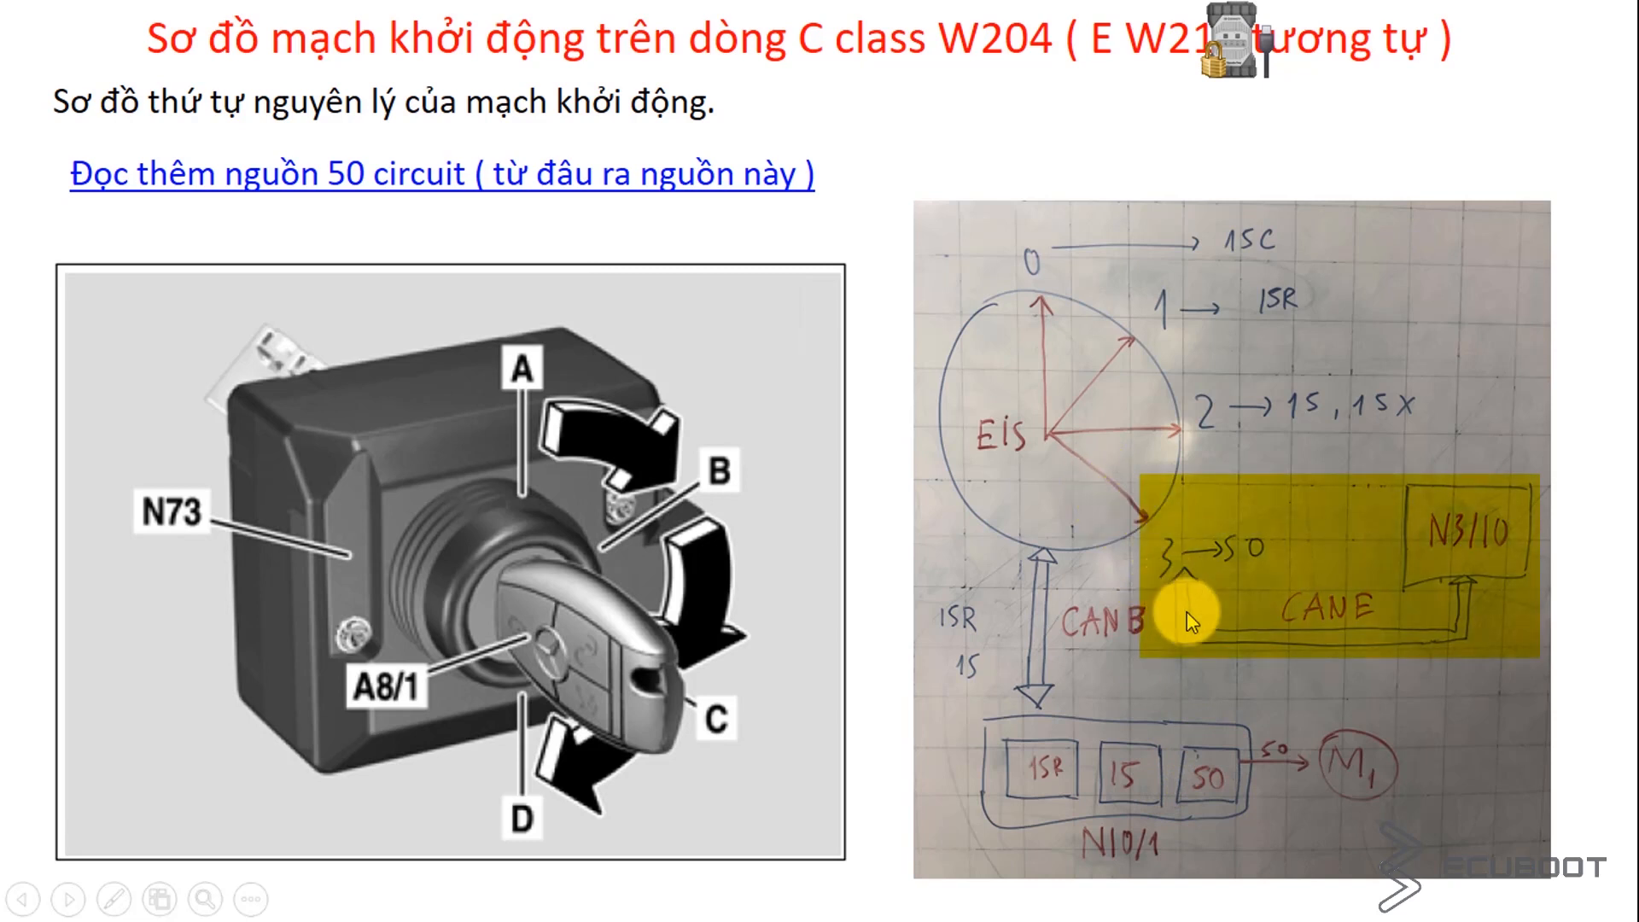
mouse_move(1478, 548)
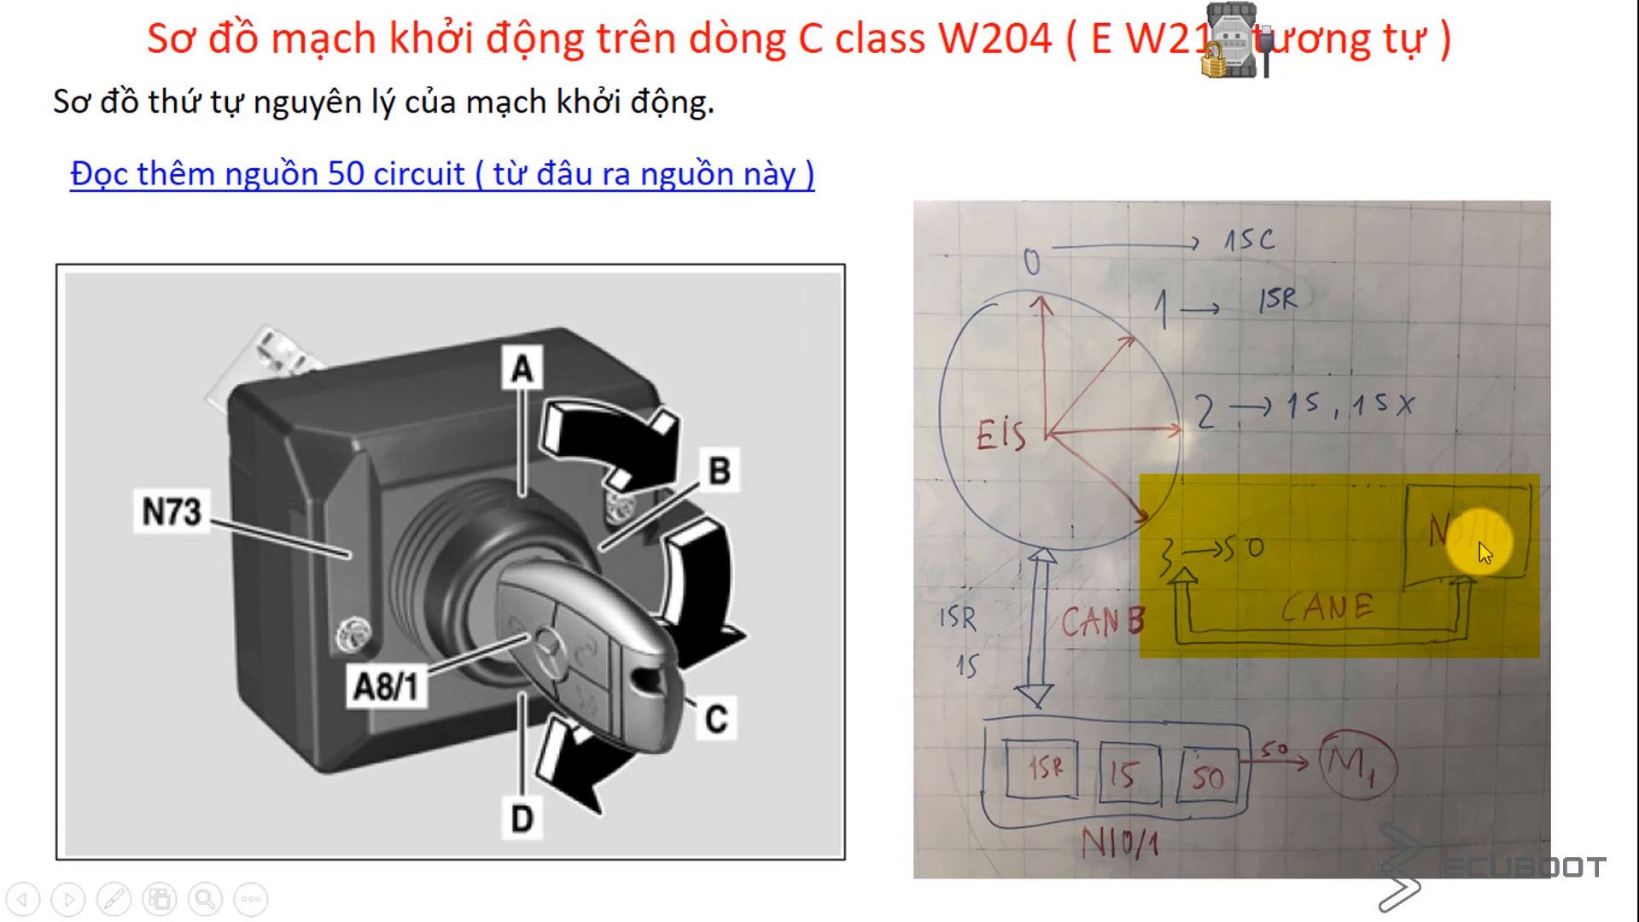
mouse_move(1311, 541)
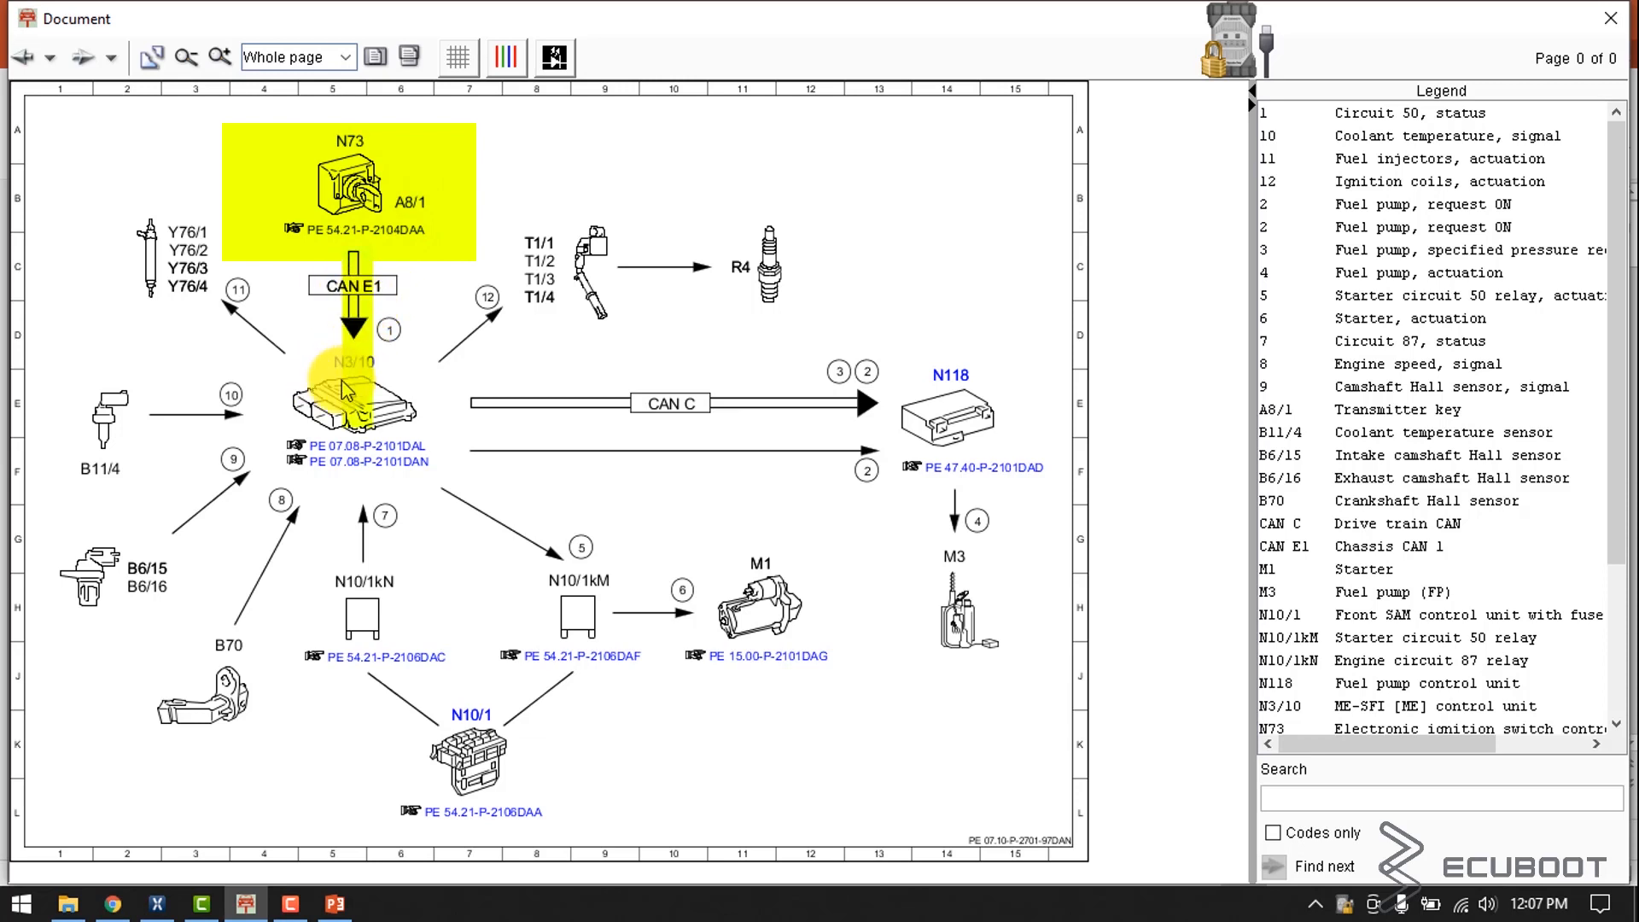
Show the starter schematic linking N73, N3/10, relay N10/1kM and starter M1.
click(355, 408)
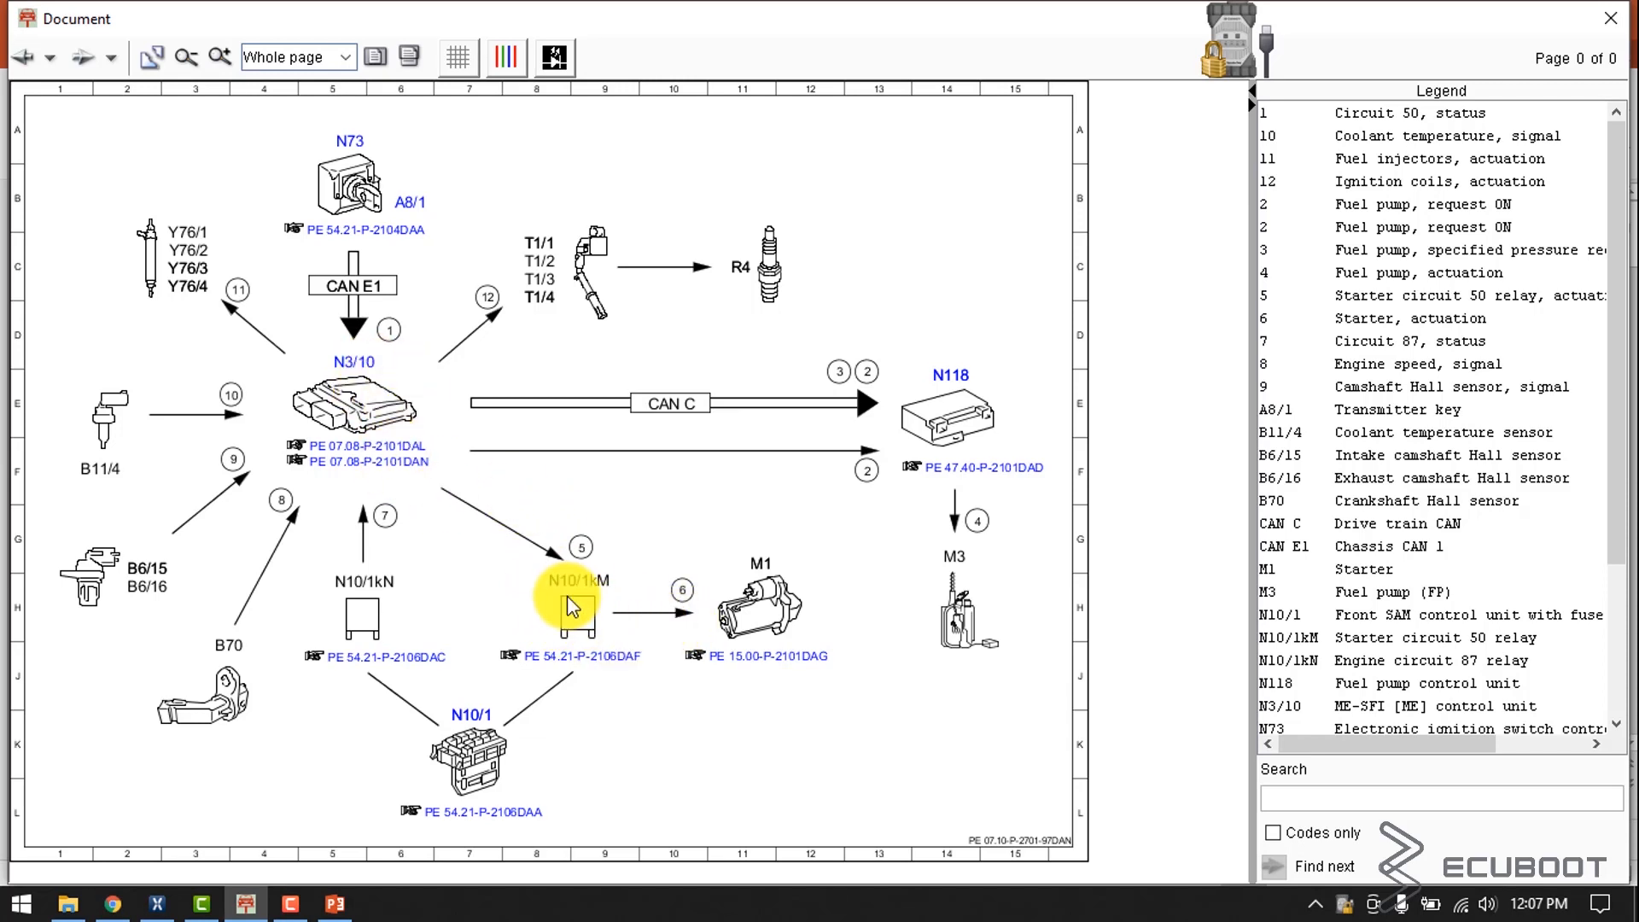
mouse_move(832, 616)
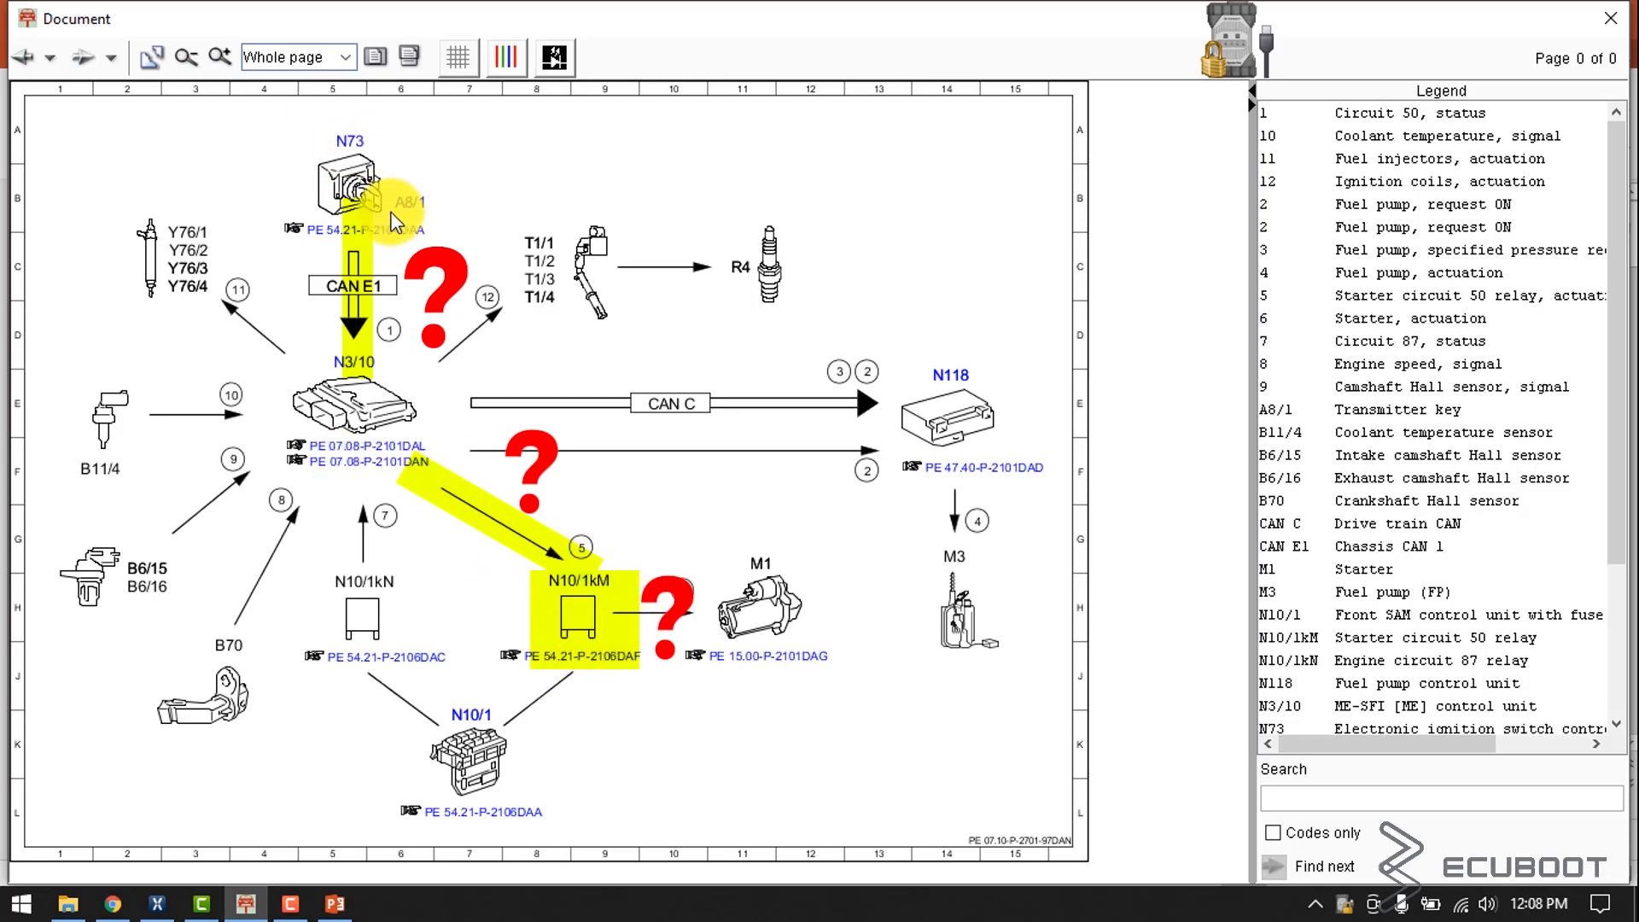
mouse_move(483, 297)
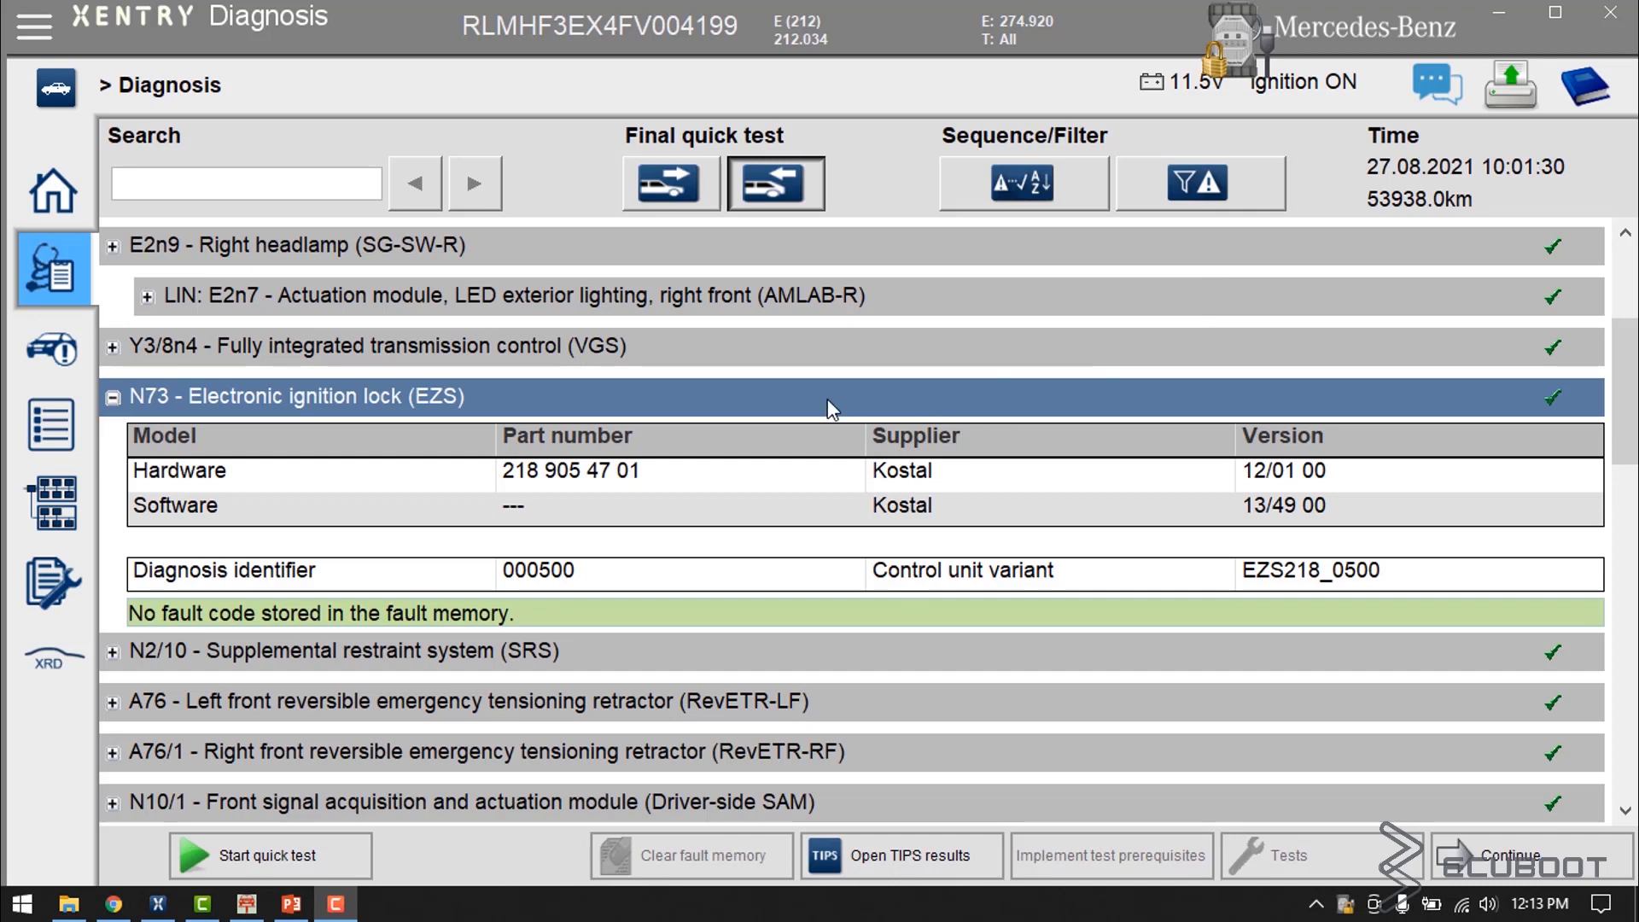
Expand the N73 electronic ignition lock (EZS) row in the quick test list.
click(113, 394)
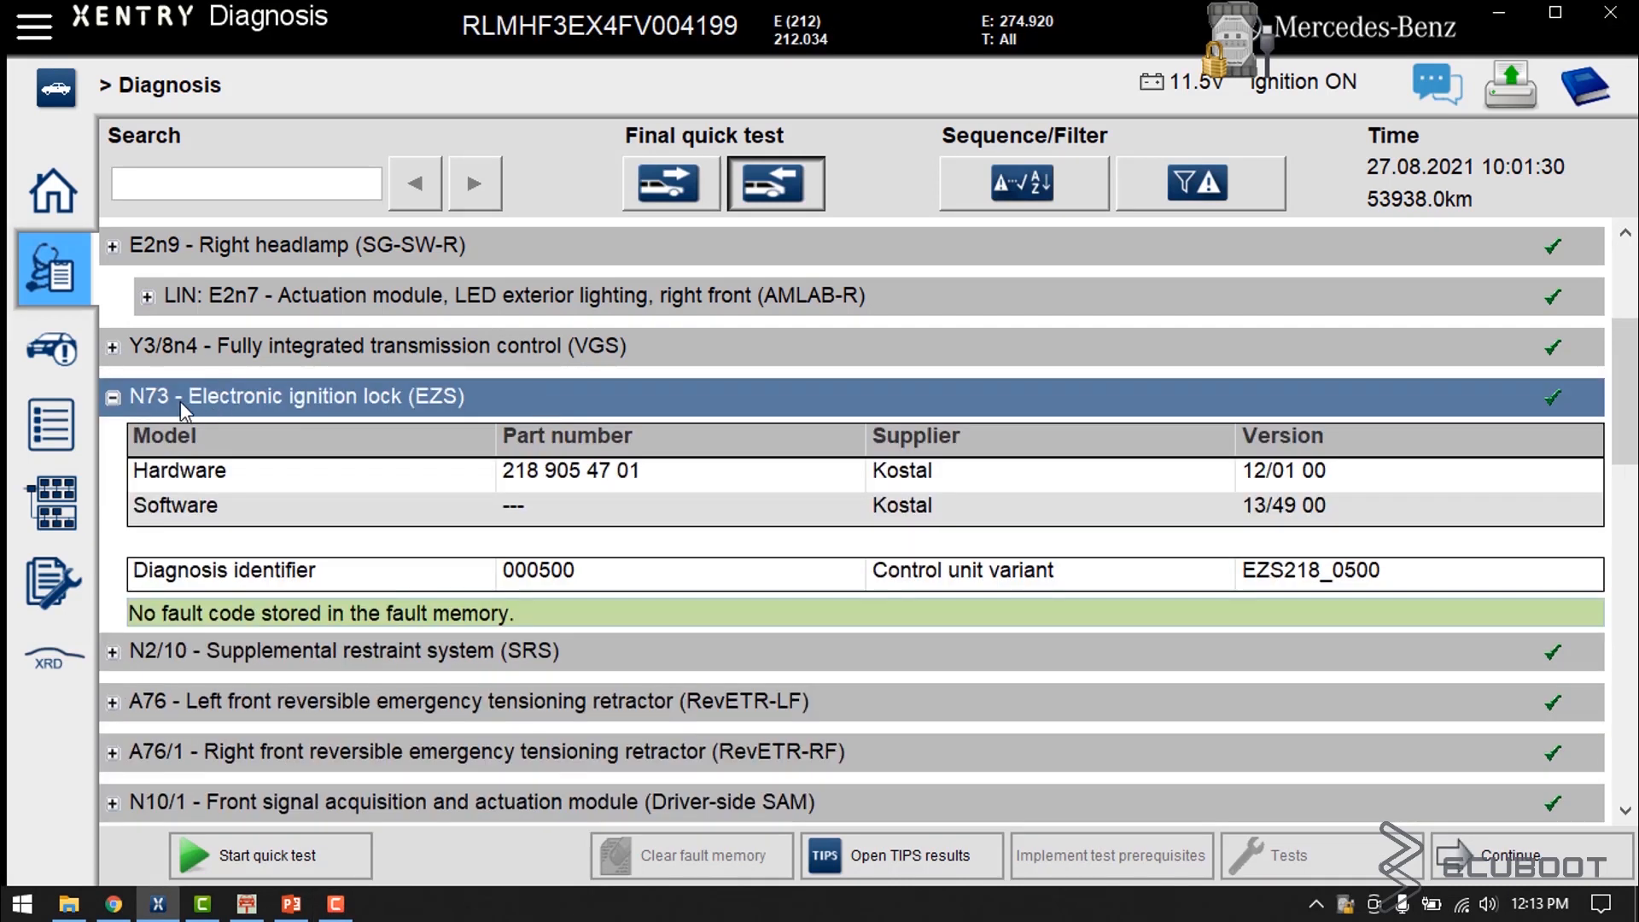
mouse_move(1293, 519)
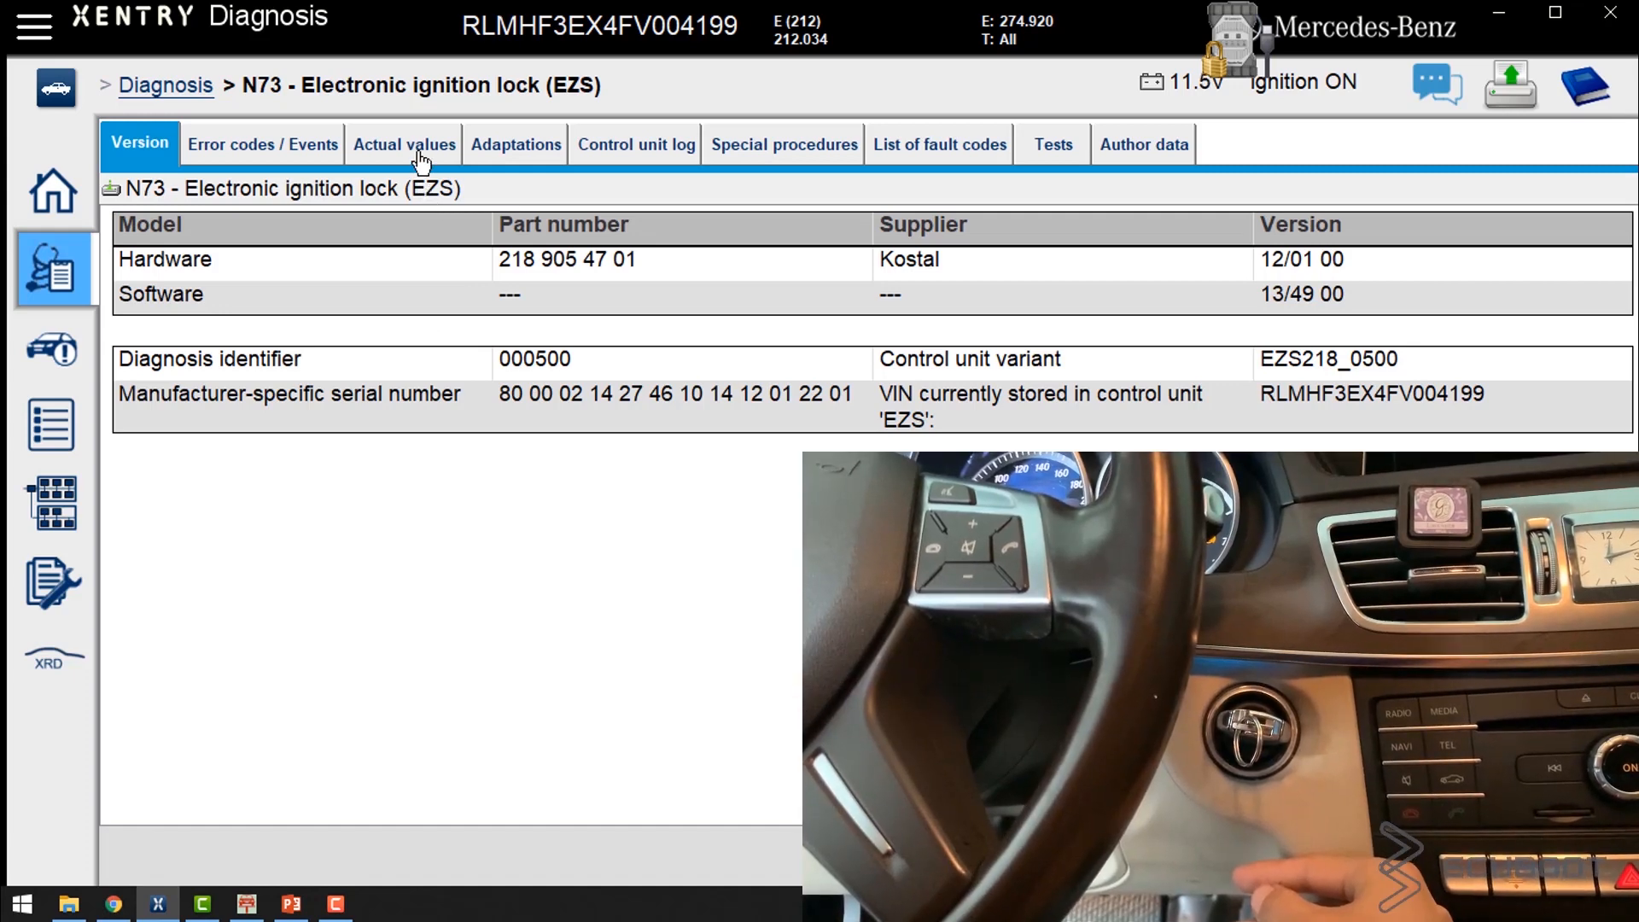
Display N73's Status of circuits actual values: 15C, 15R, 15, 15X ON, circuit 50 OFF.
click(403, 143)
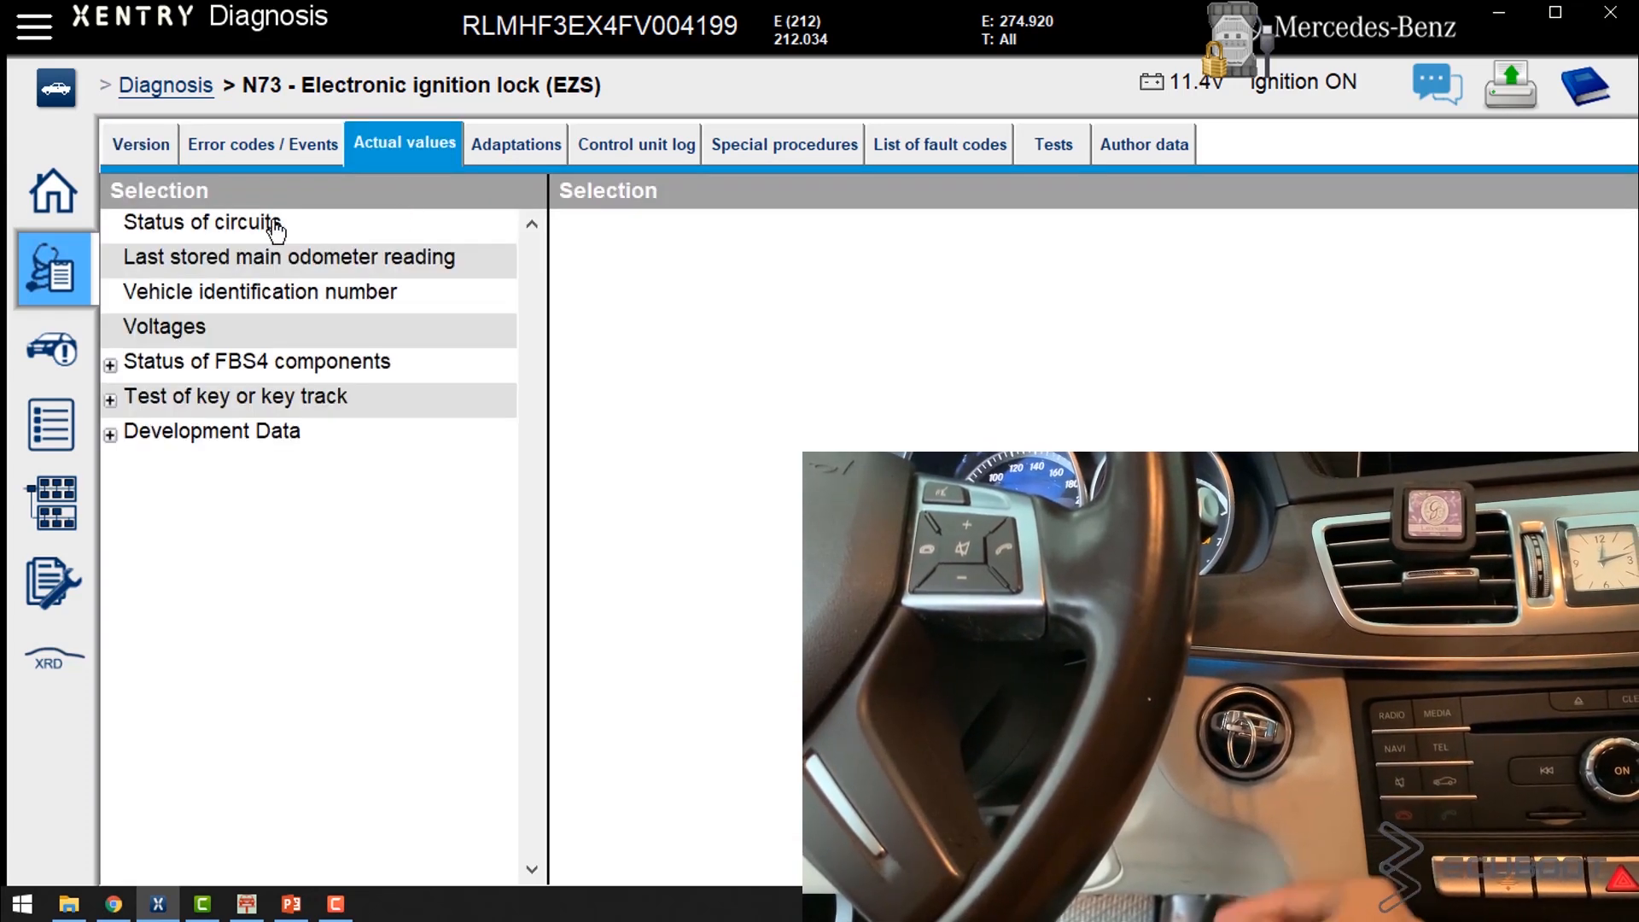
click(202, 222)
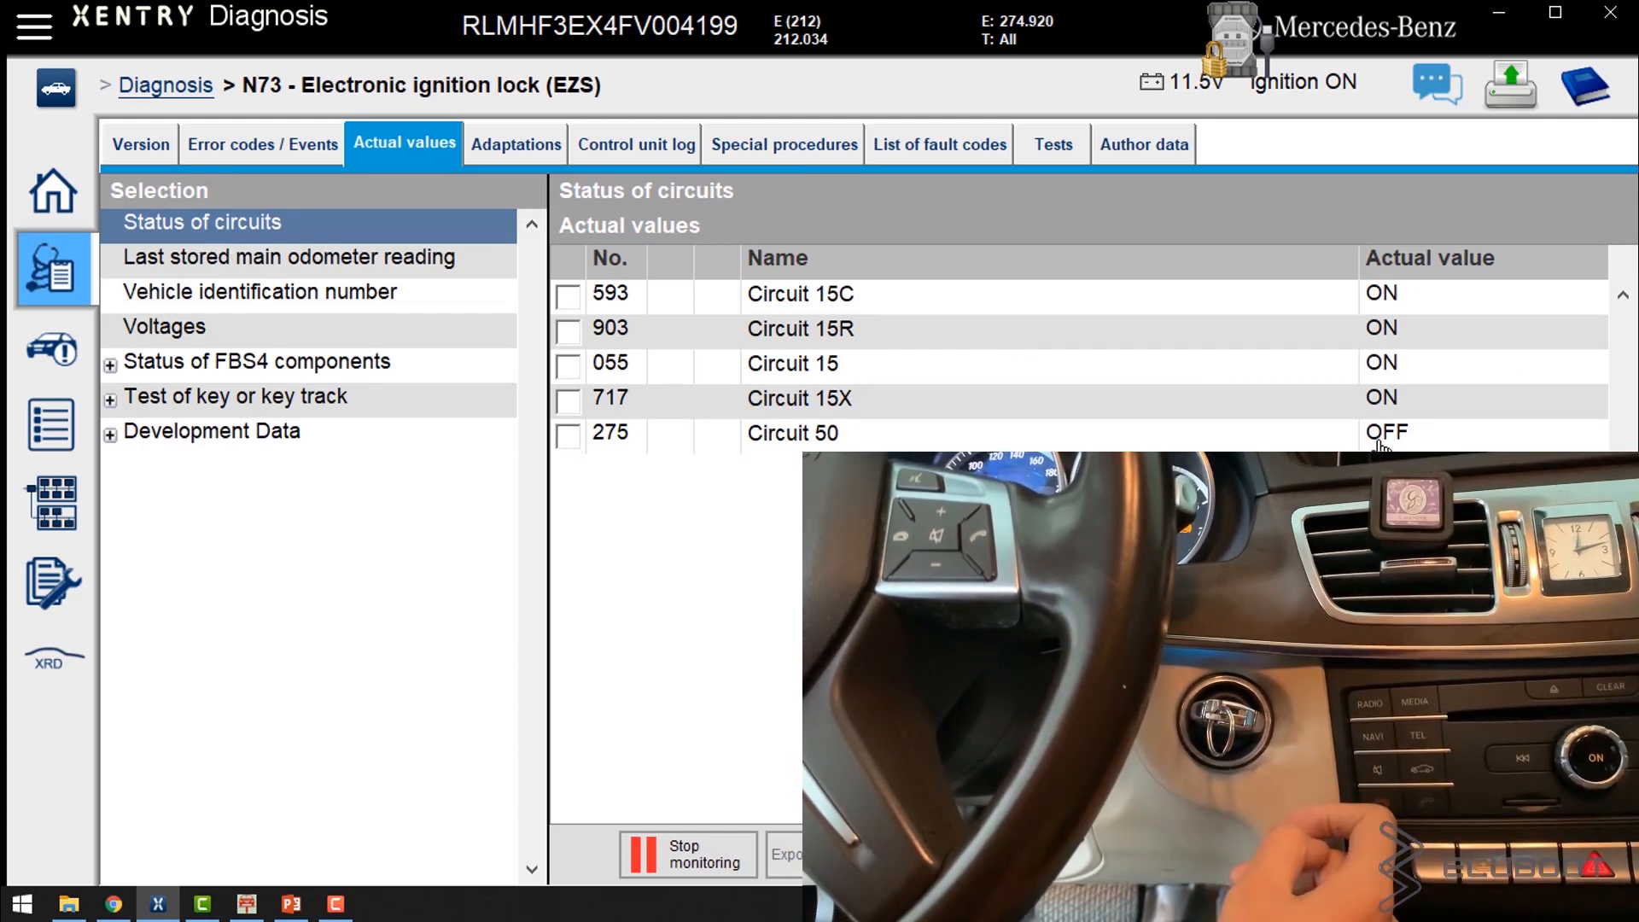
Select the Circuit 50 reading while turning the key, watching 15X switch OFF.
click(792, 432)
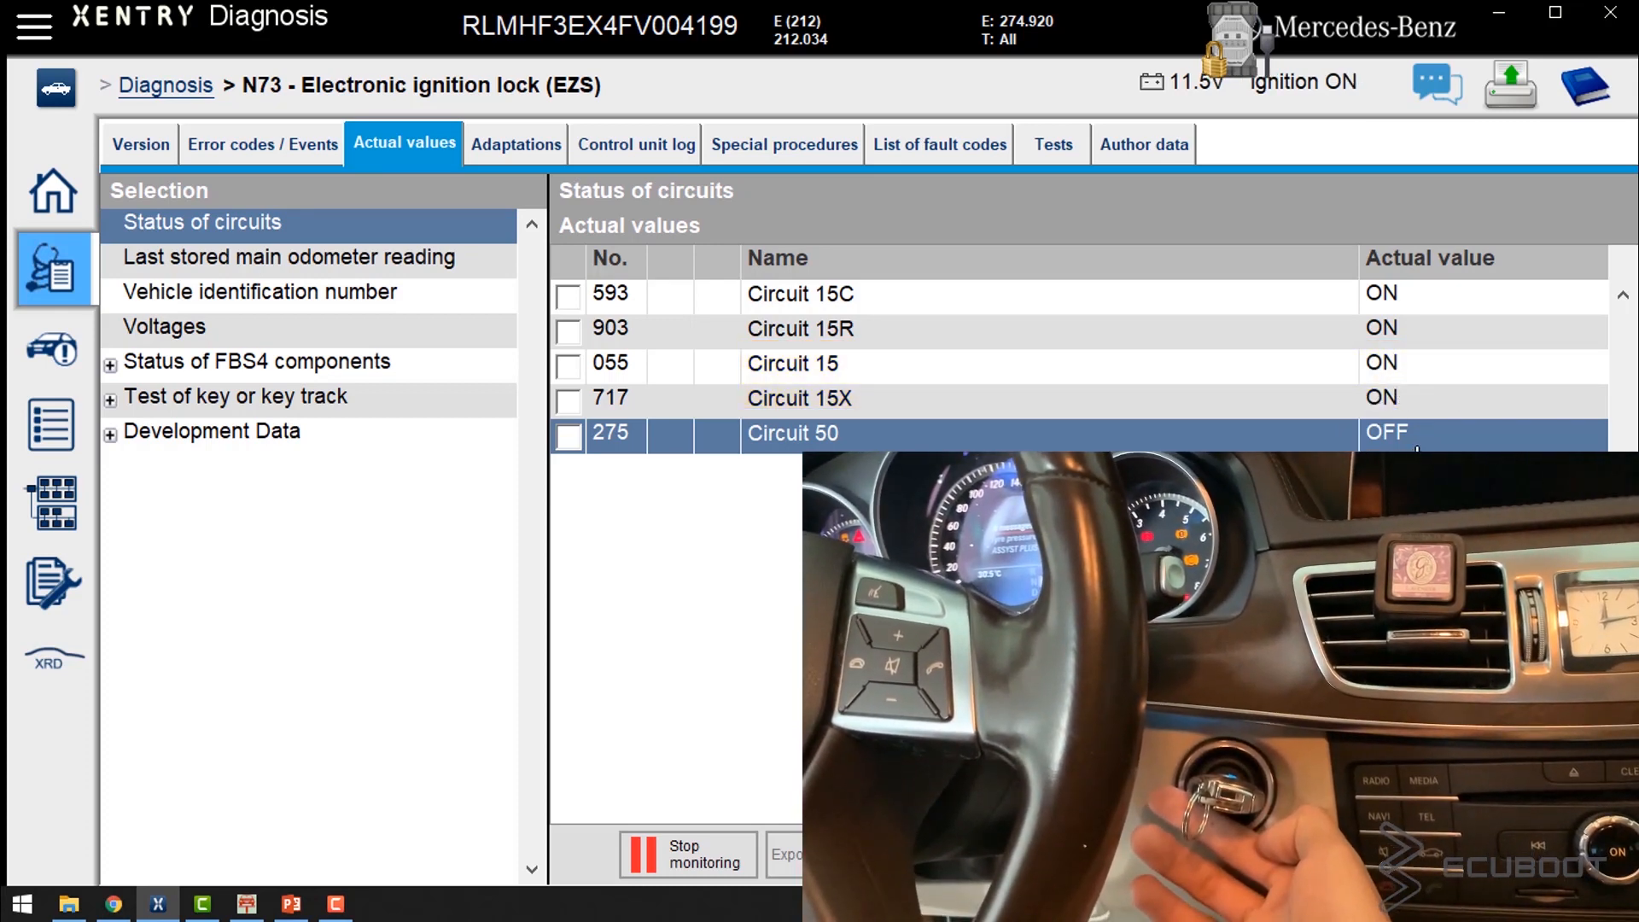
click(792, 432)
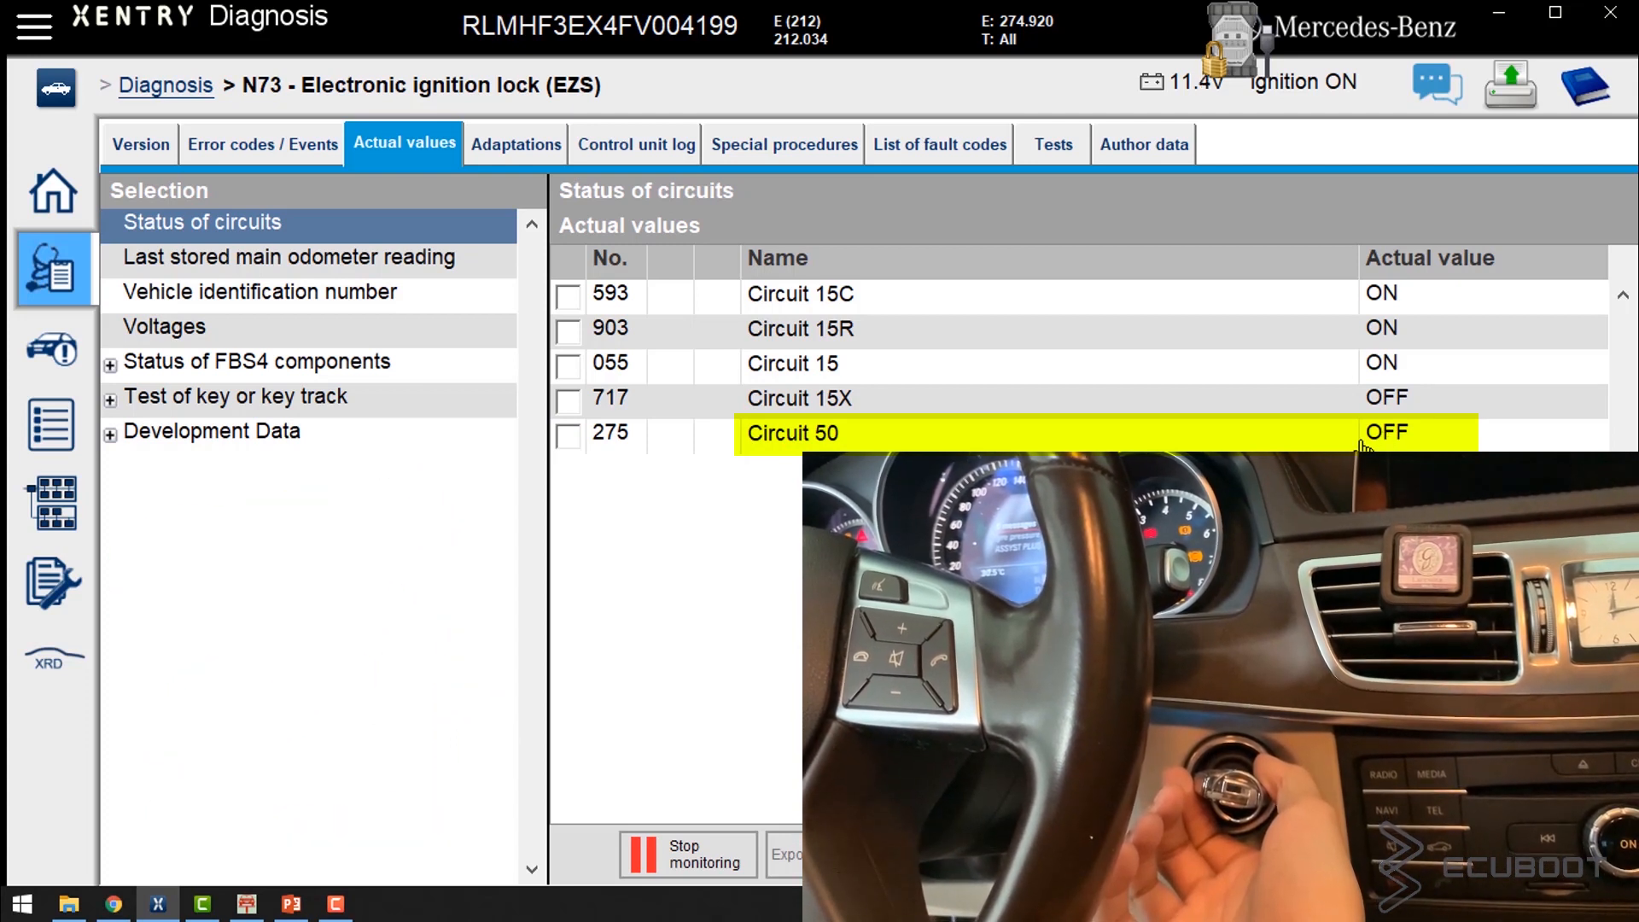
click(940, 432)
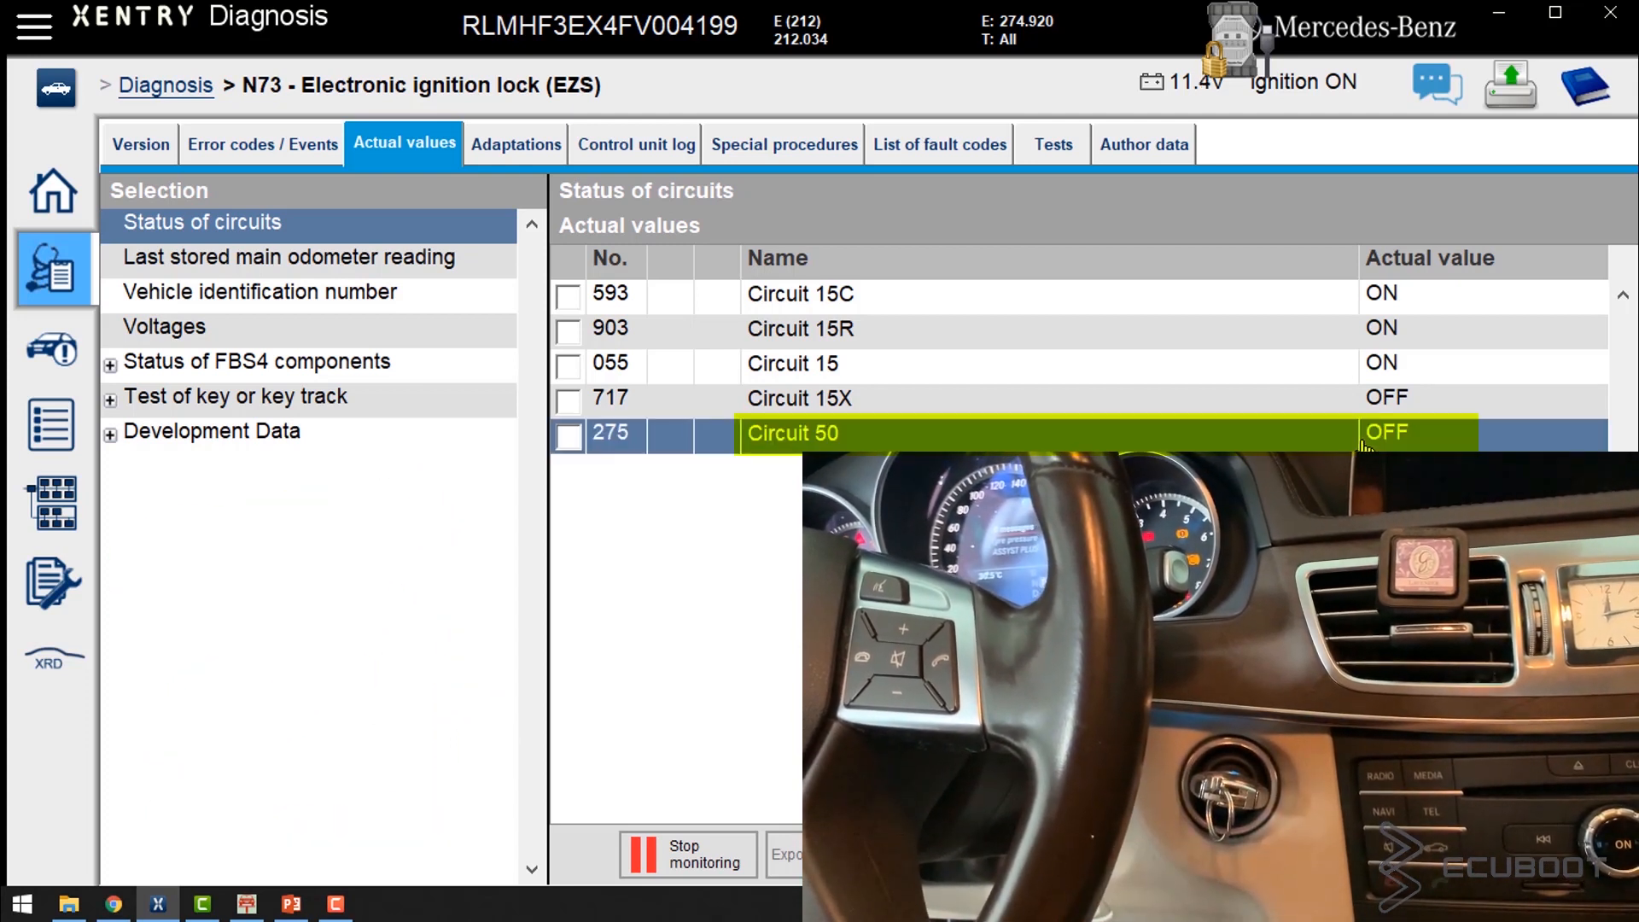